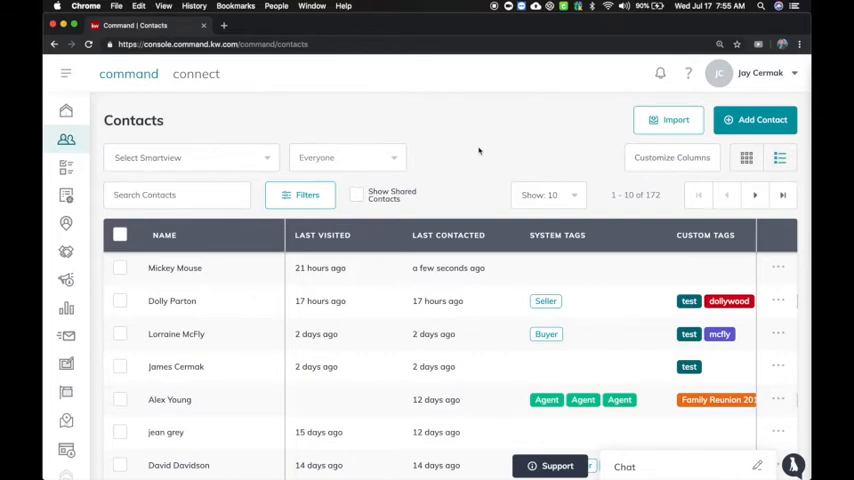
mouse_move(66, 138)
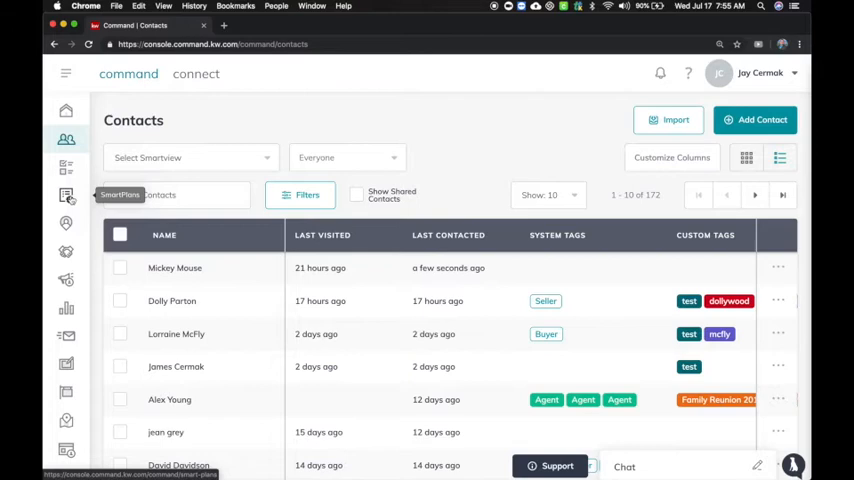
mouse_move(216, 112)
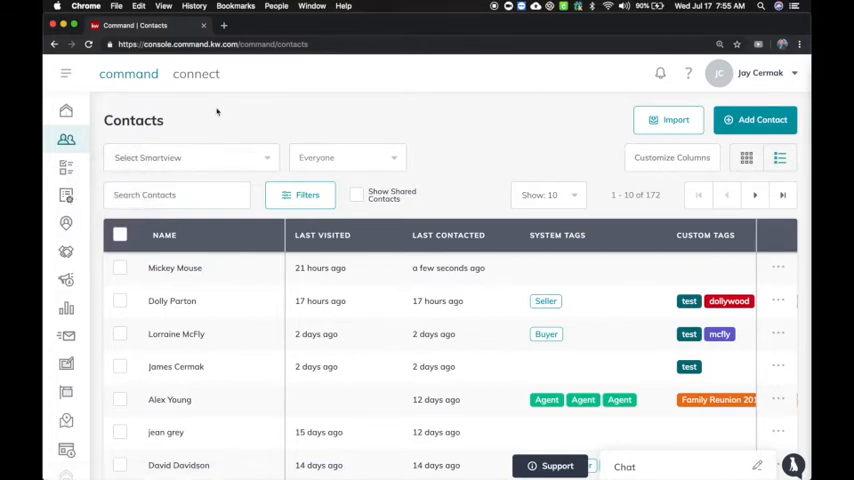
mouse_move(66, 140)
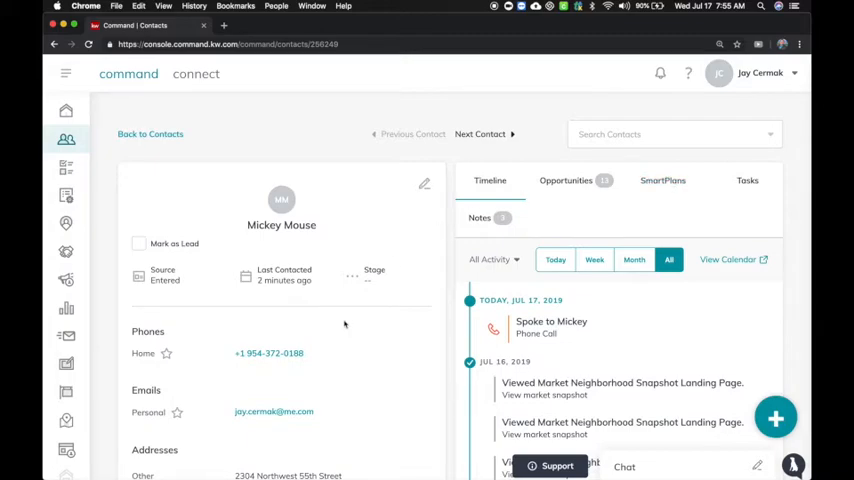
scroll("down", 3)
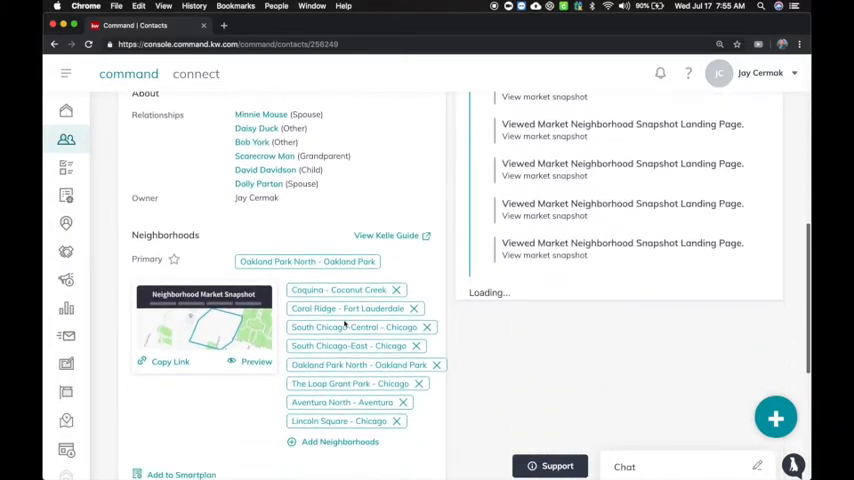
scroll("down", 3)
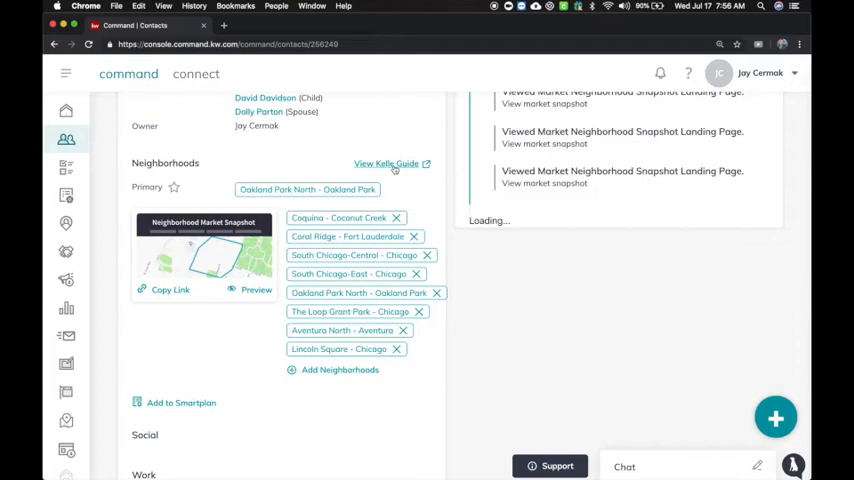
mouse_move(164, 396)
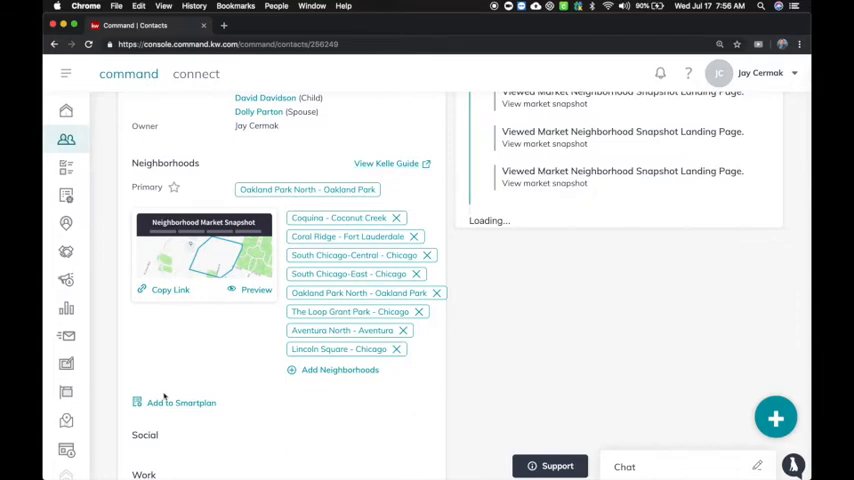
Show the SmartPlans available to add for Mickey Mouse: Monthly, Bi-Weekly Neighborhood Nurture and Quarterly Call Plan.
left_click(180, 402)
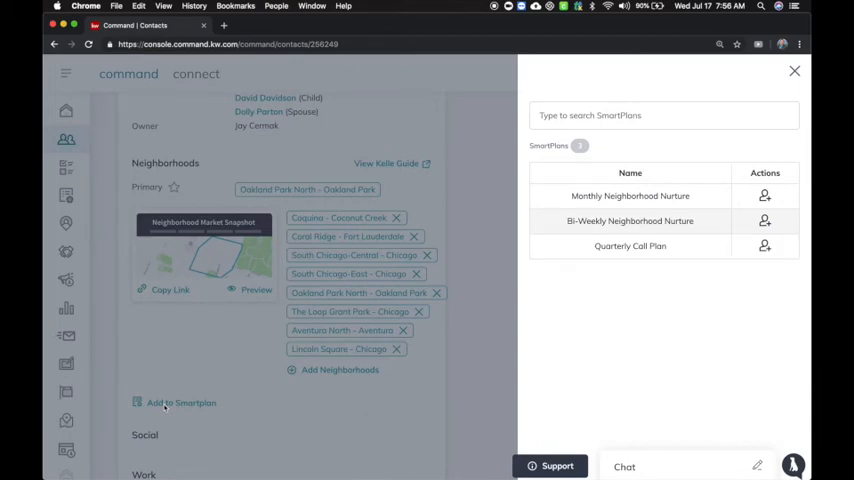
mouse_move(704, 192)
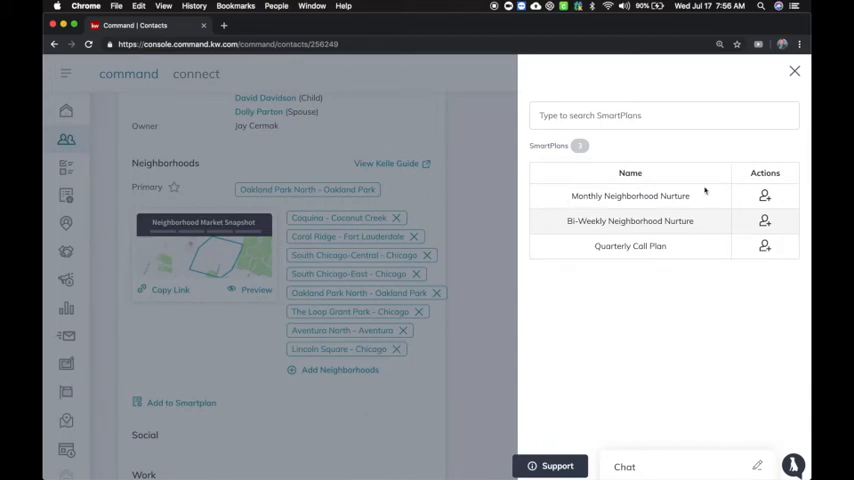
mouse_move(764, 196)
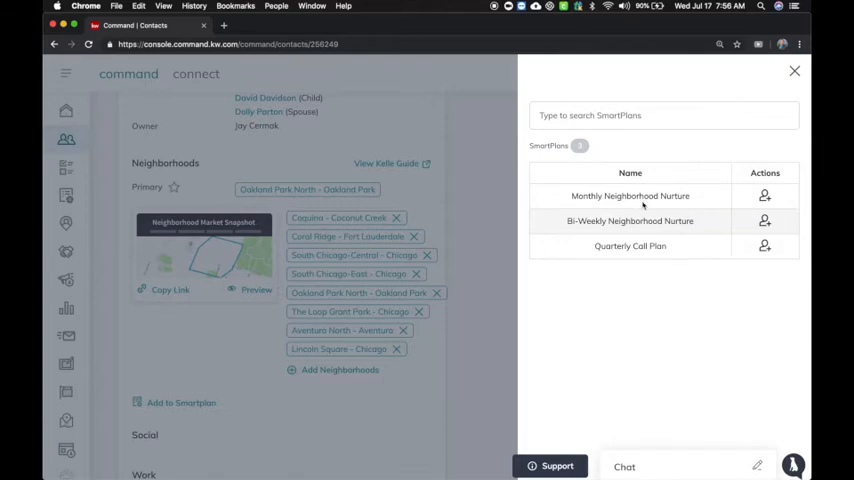
mouse_move(308, 208)
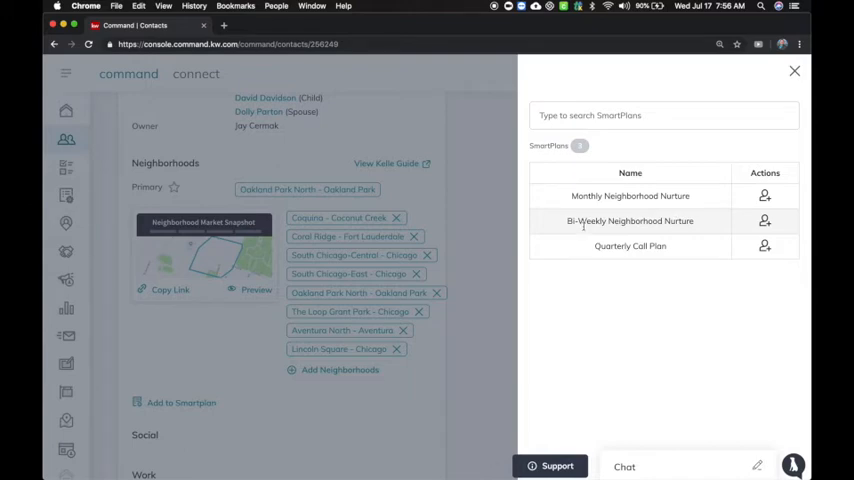
mouse_move(764, 220)
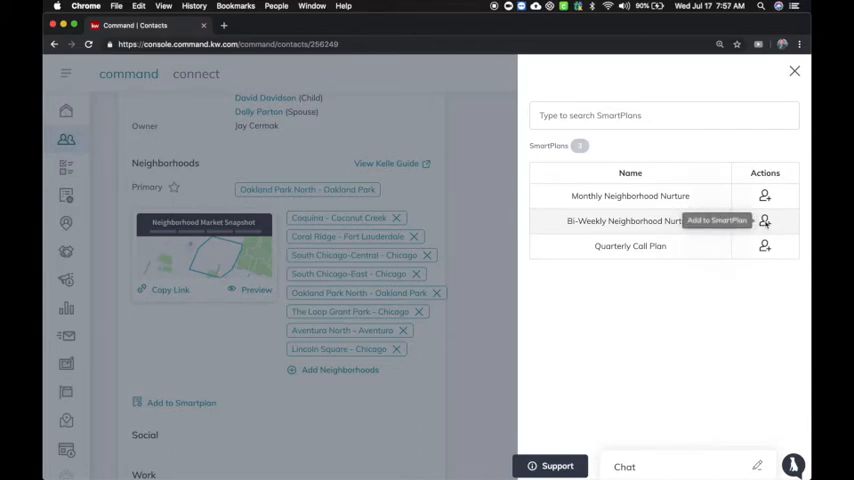
mouse_move(700, 196)
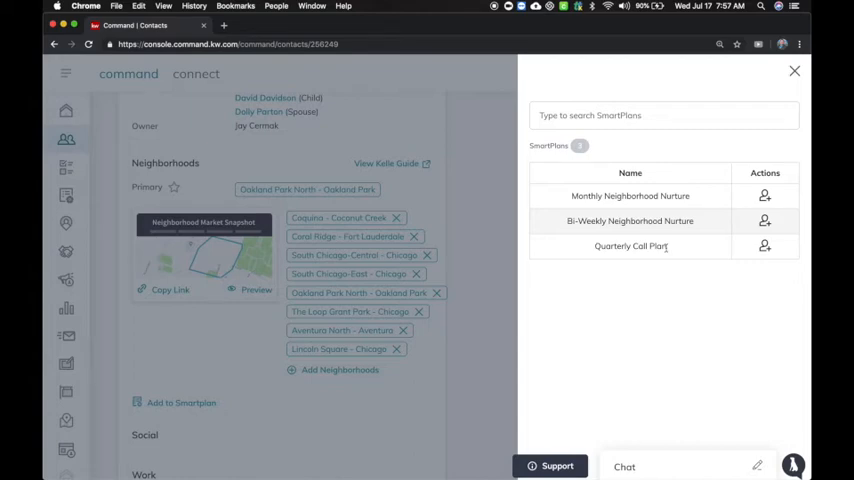
mouse_move(764, 246)
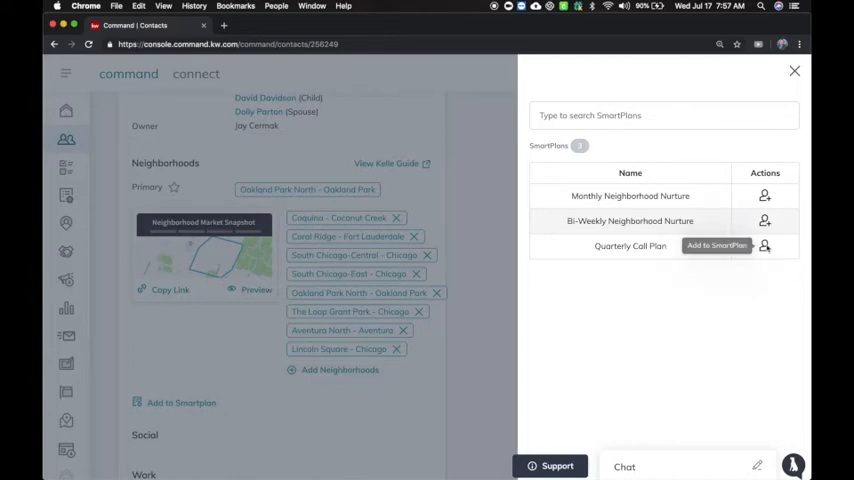
mouse_move(746, 250)
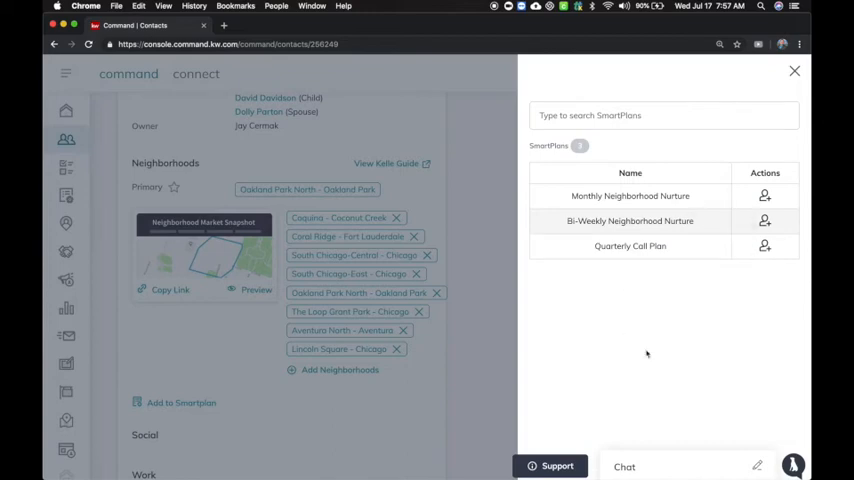
Return to Mickey Mouse's SmartPlans tab listing Monthly Neighborhood Nurture and Quarterly Call Plan with dates added.
left_click(796, 72)
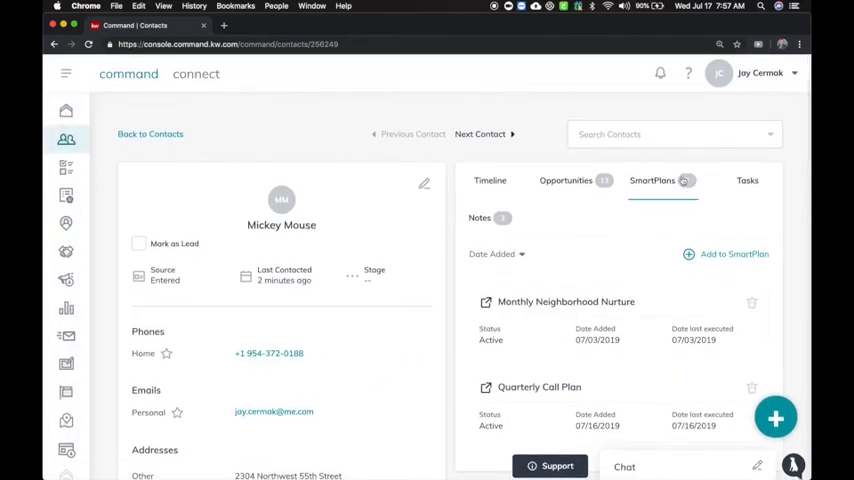
scroll("down", 3)
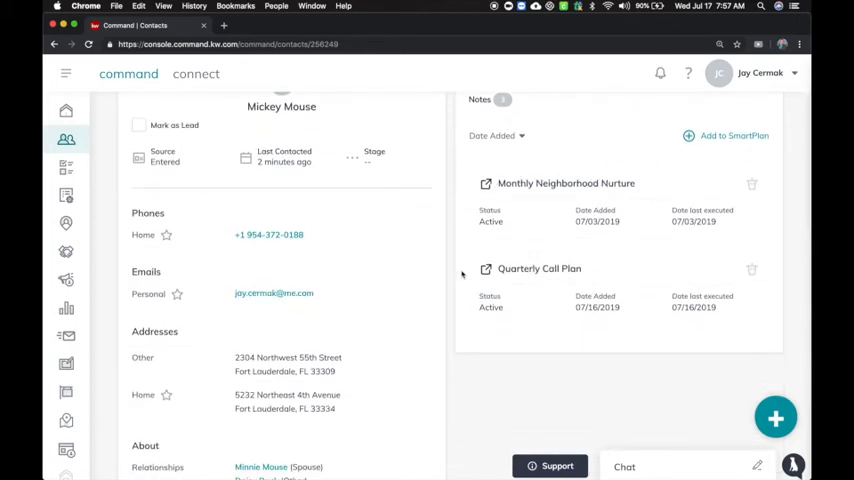
mouse_move(620, 202)
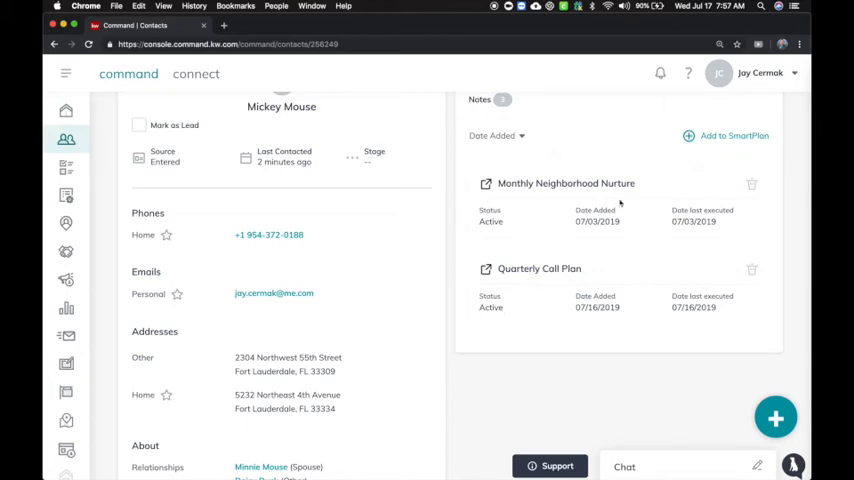
mouse_move(720, 268)
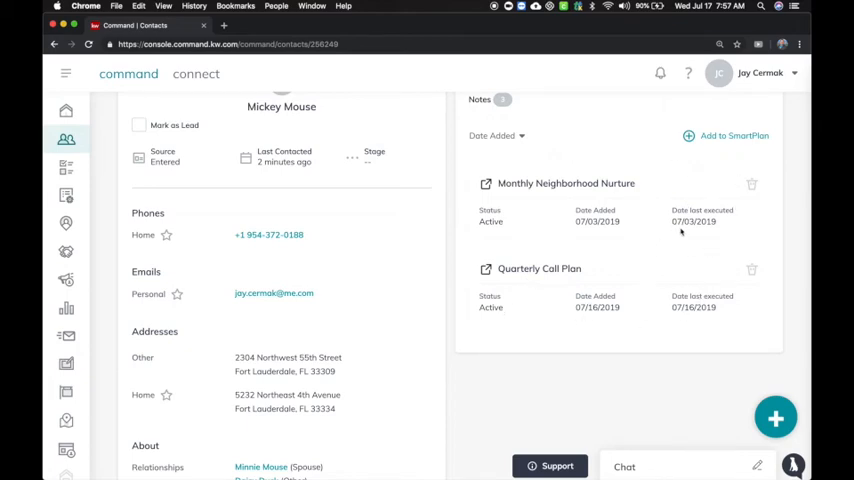
mouse_move(508, 312)
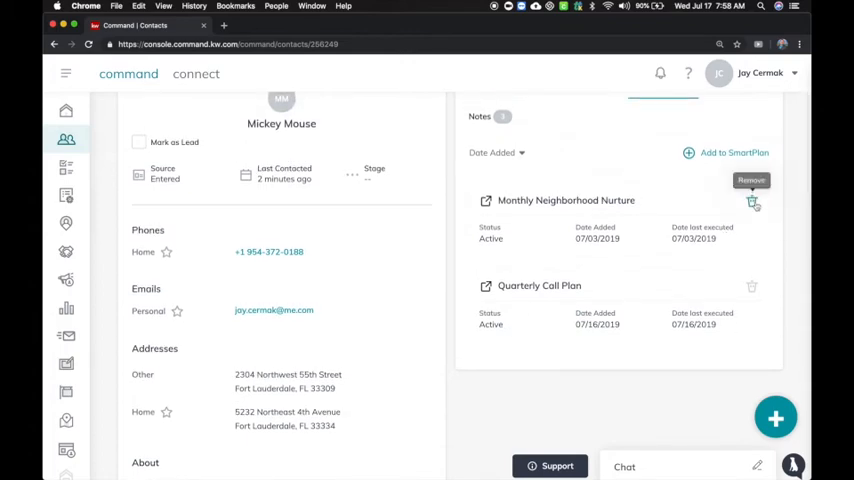
Remove Mickey Mouse from Monthly Neighborhood Nurture and confirm, leaving only Quarterly Call Plan.
left_click(752, 202)
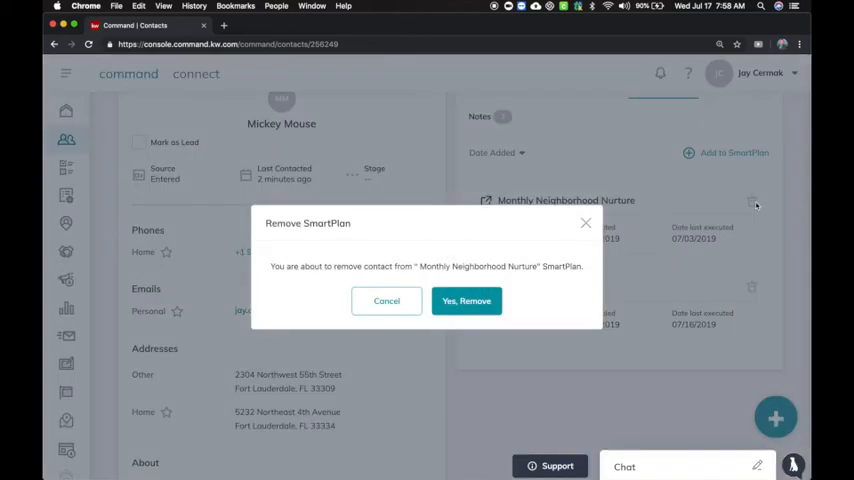
left_click(466, 300)
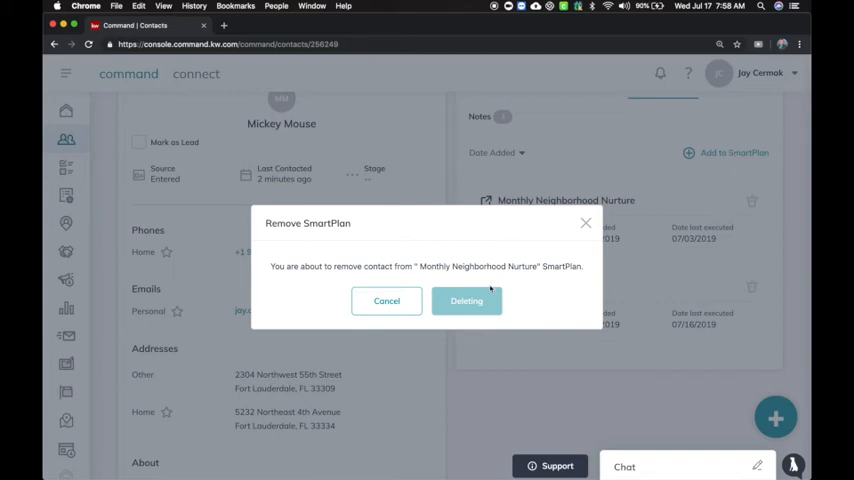
left_click(466, 300)
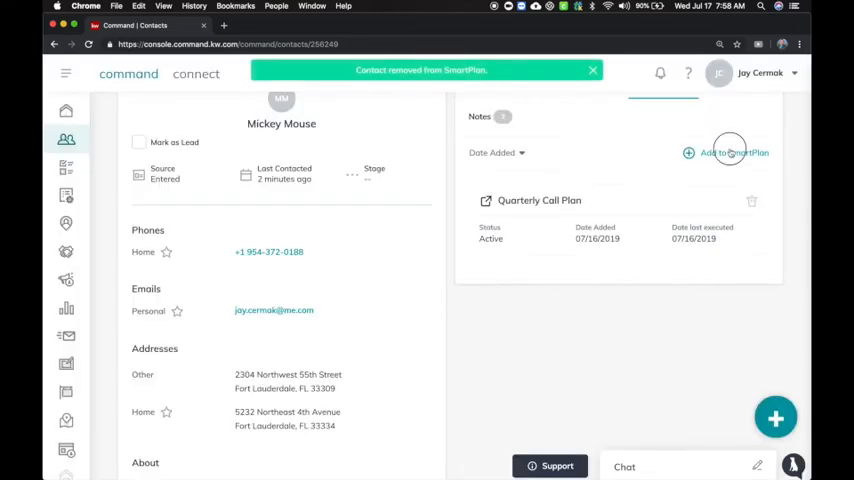
Add Mickey Mouse to Bi-Weekly Neighborhood Nurture alongside Quarterly Call Plan.
left_click(734, 152)
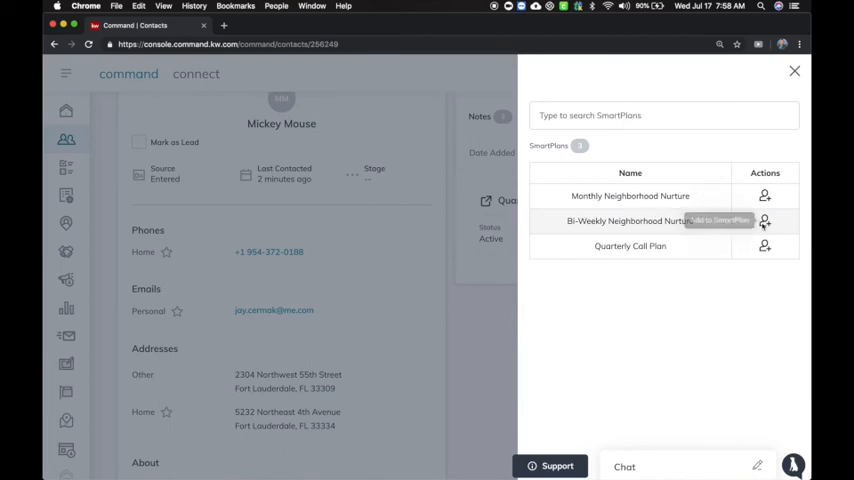
left_click(764, 220)
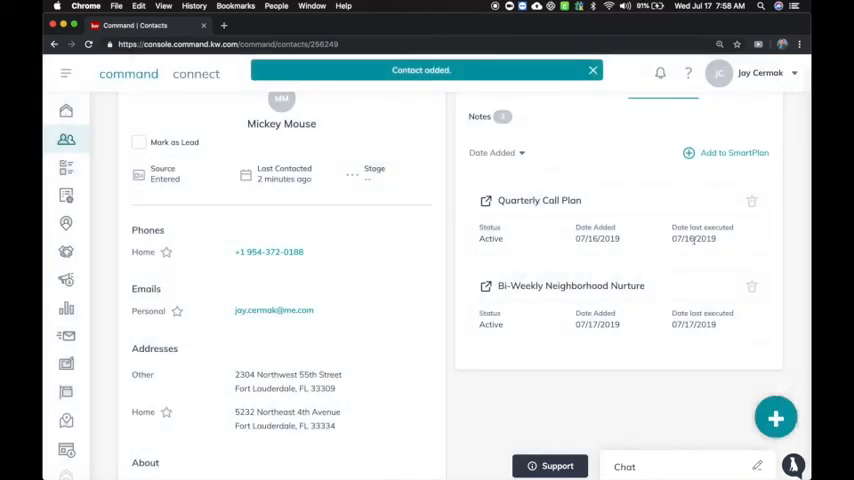
left_click(592, 70)
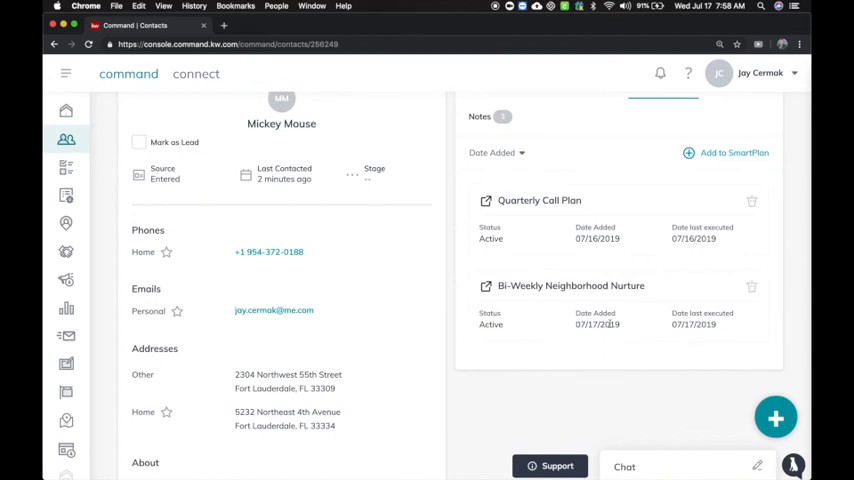